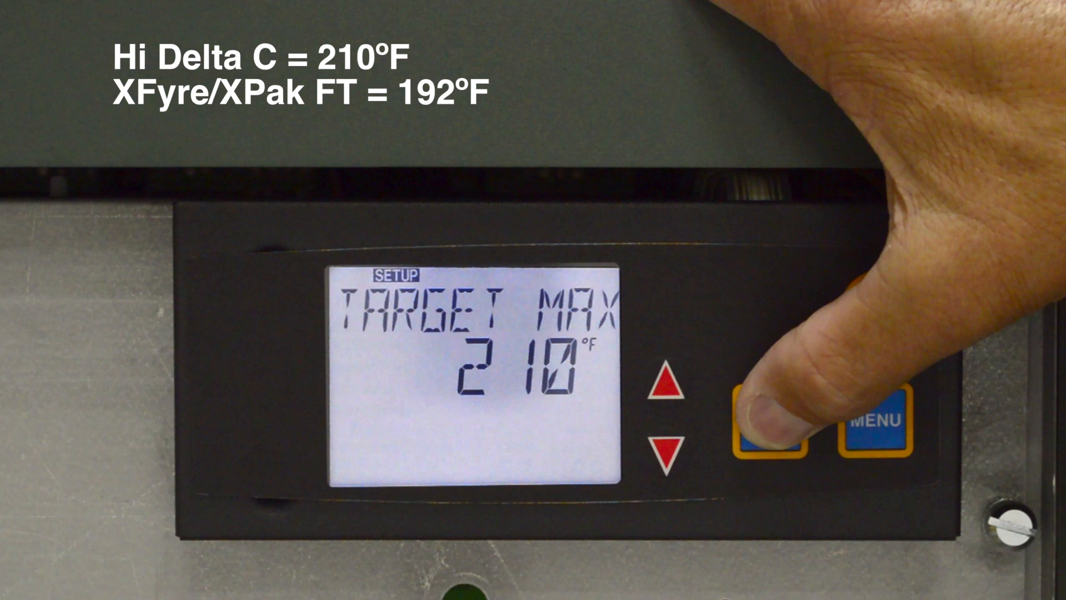
Step: Advance the SETUP menu with ITEM to show TARGET MAX at 210°F
click(761, 422)
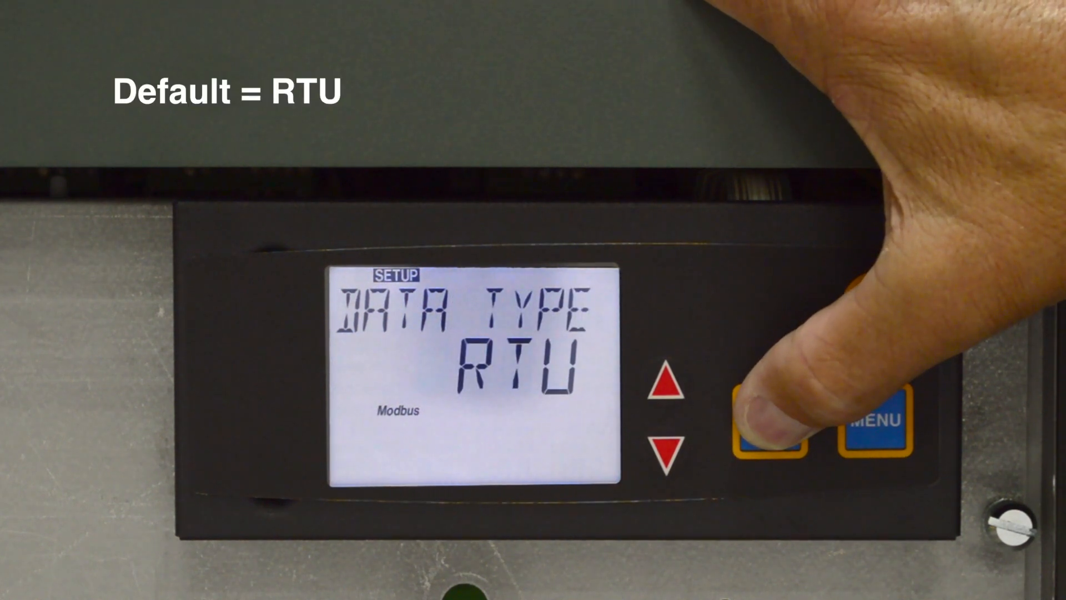
Step: Step through the SETUP Modbus items to DATA TYPE showing RTU
click(769, 420)
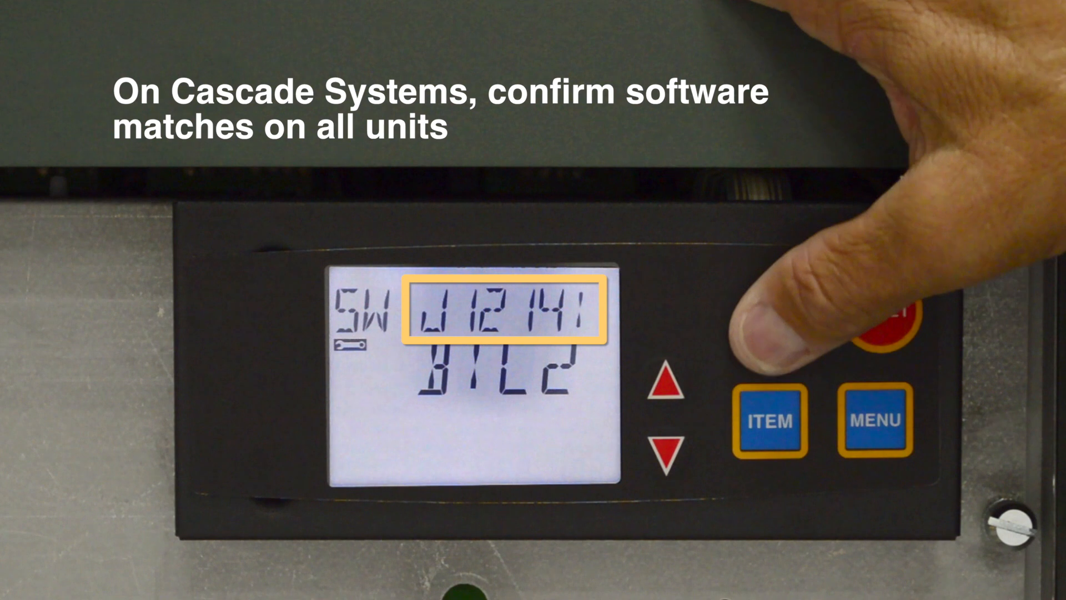
Step: Move past the J1214 software version screen to DEFAULTS, showing dashes
click(770, 421)
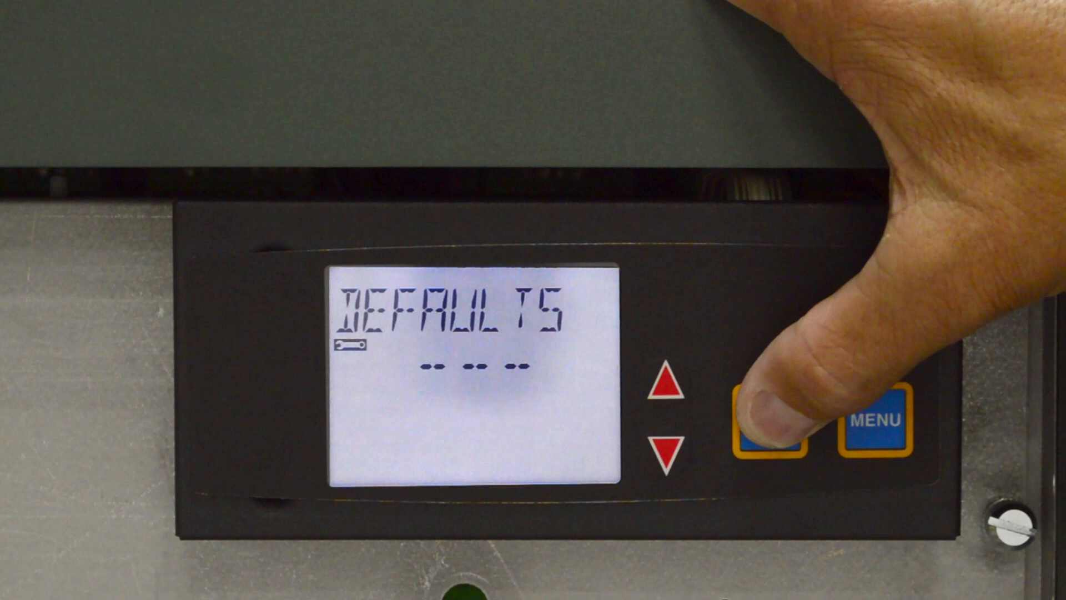